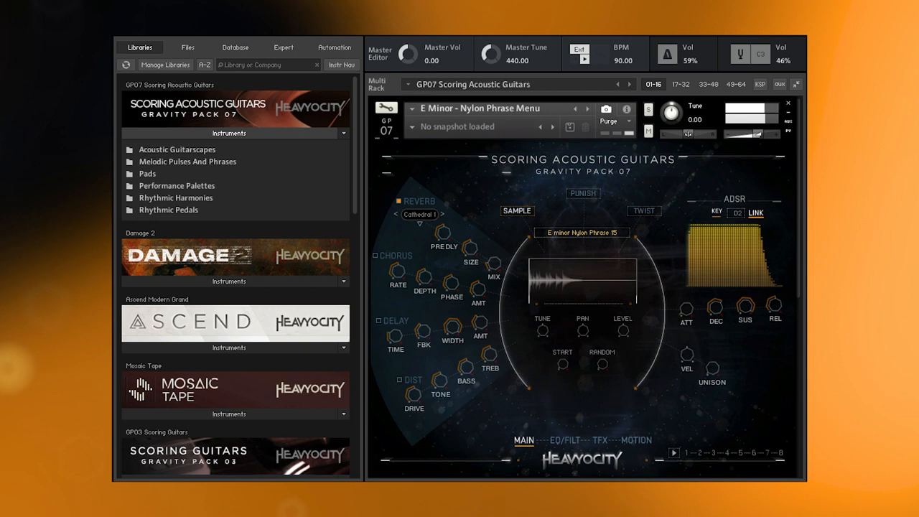
Browse the Pads category and load the Frozen Fire complex pad with its Amb 01 snapshot
click(636, 439)
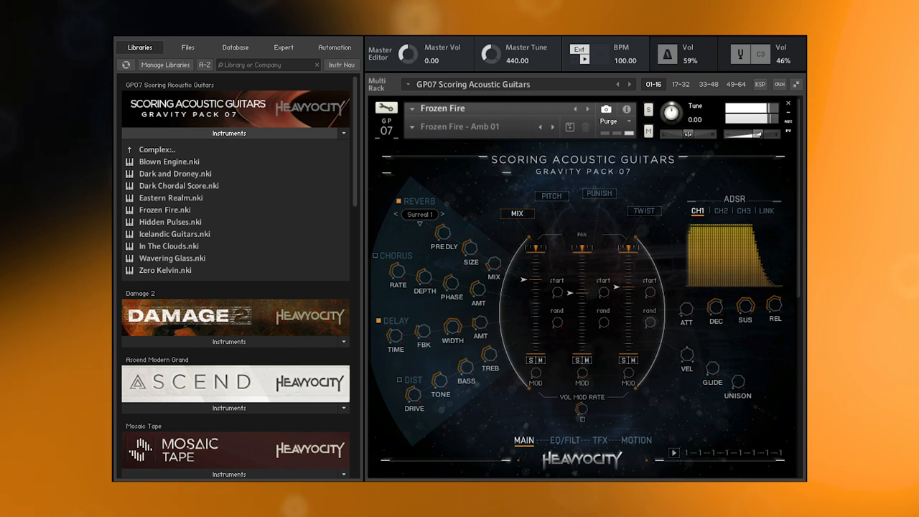
Load Eastern Realm.nki, show its pitch and punish controls, and raise punish from 11 to 49
double_click(169, 198)
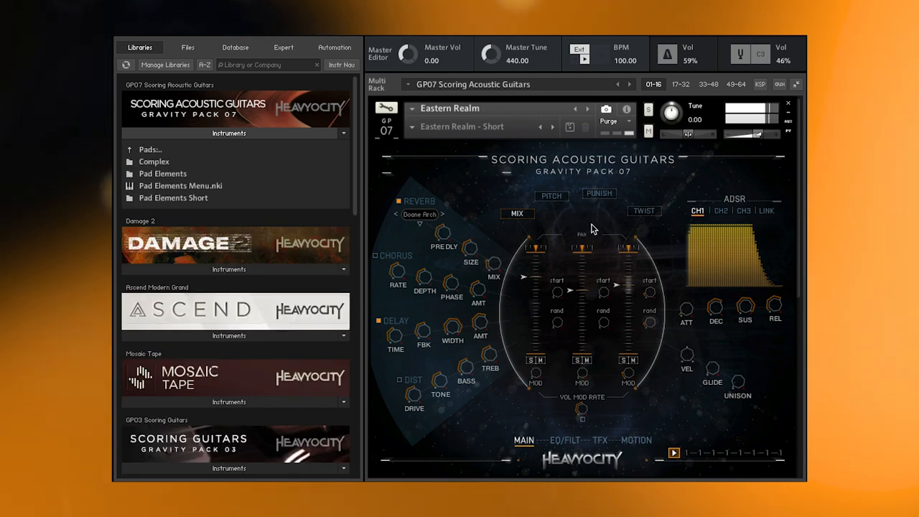
click(551, 195)
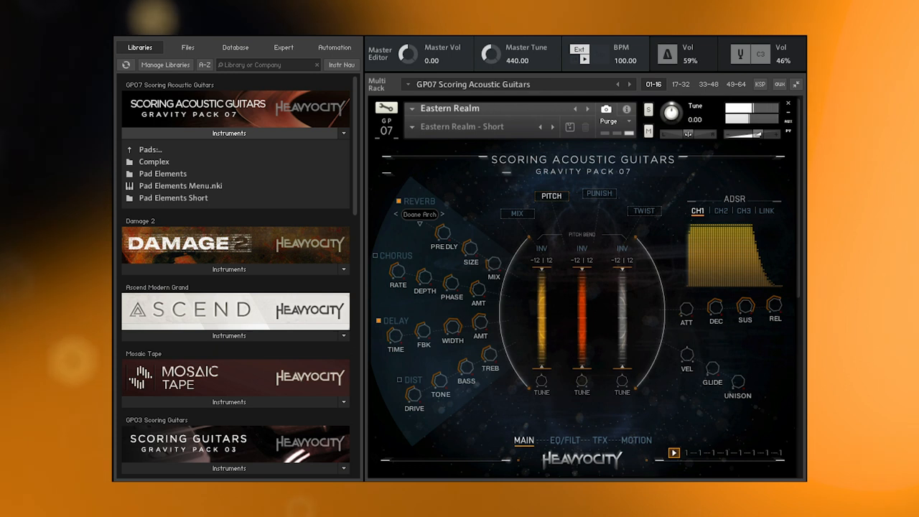
click(564, 439)
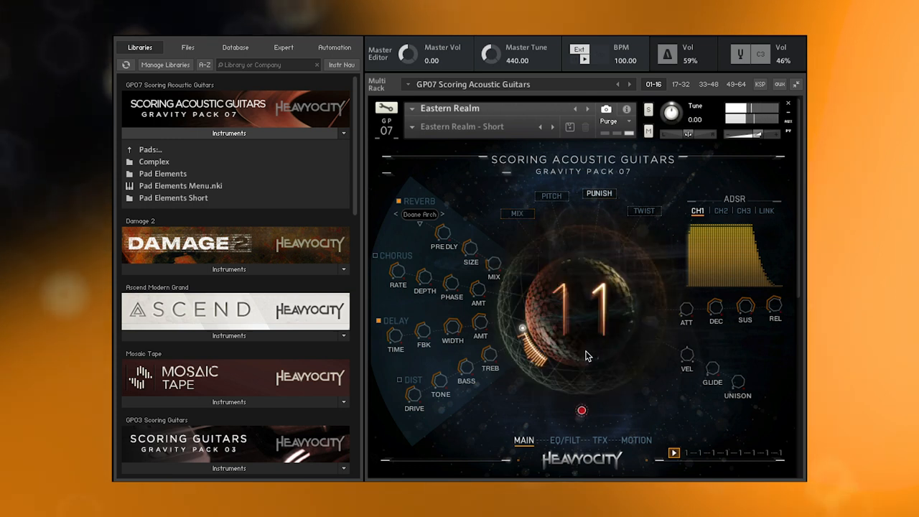
drag(585, 356, 582, 244)
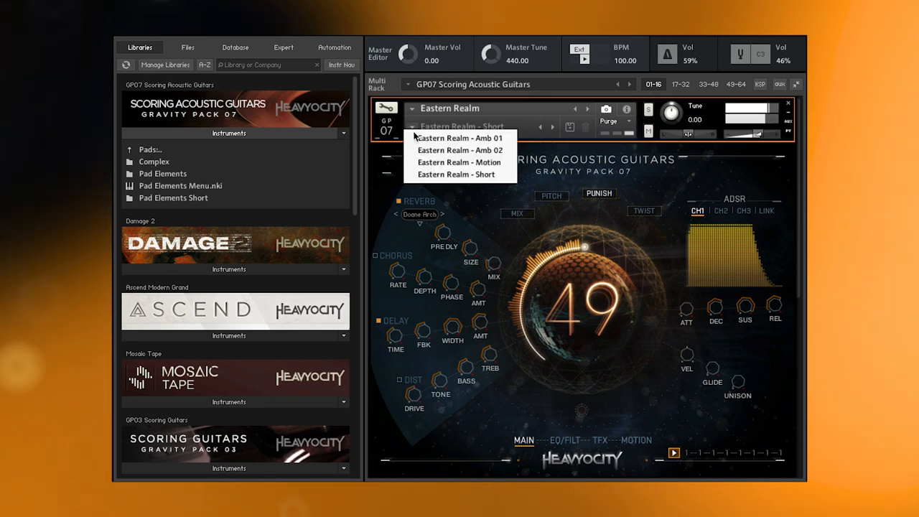
Step through Eastern Realm's Amb 01, Amb 02 and Motion snapshots and its motion sequencer, then pick from the snapshot list
click(460, 138)
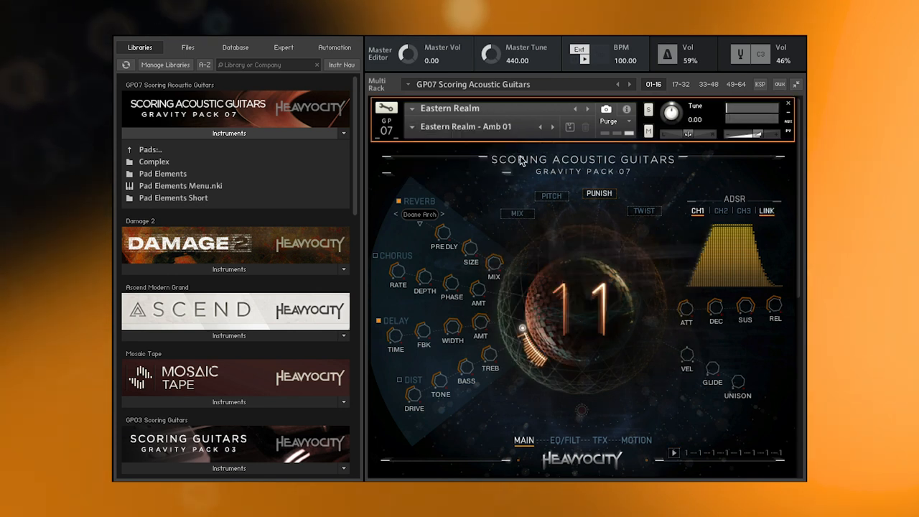
click(552, 127)
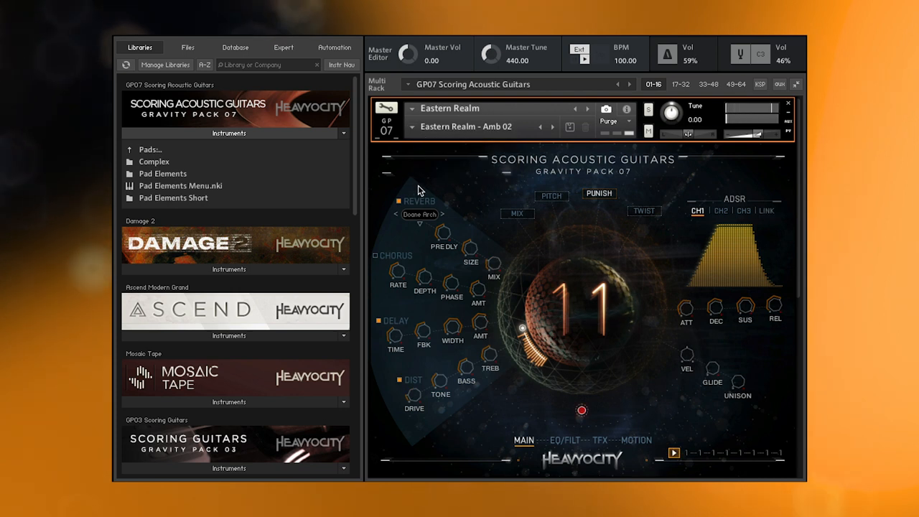
click(551, 126)
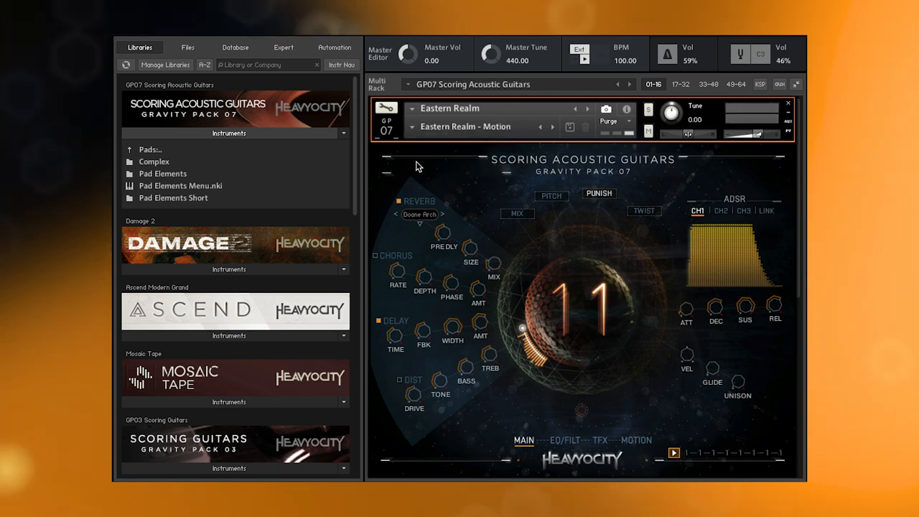
click(634, 439)
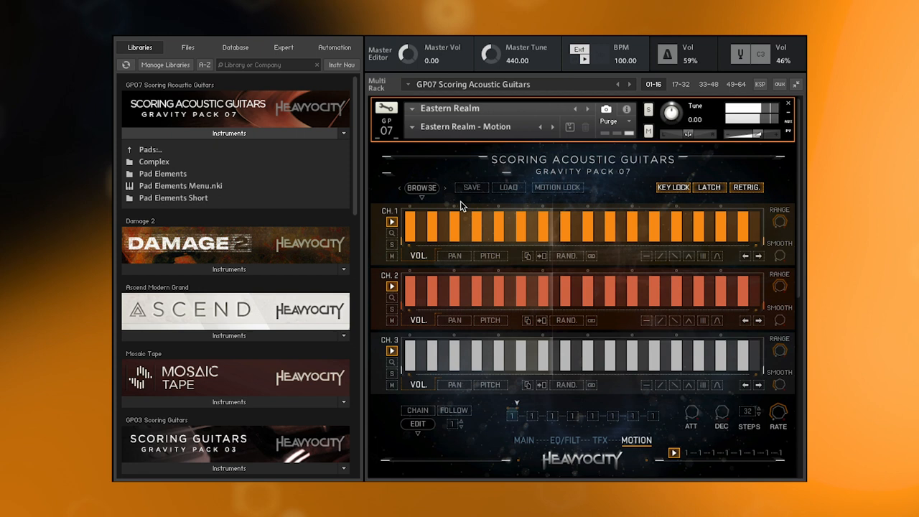
click(465, 127)
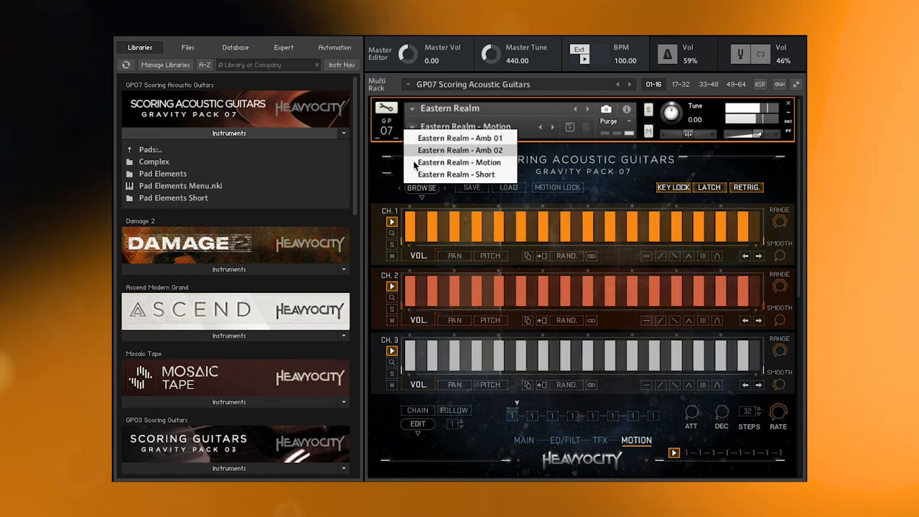
click(456, 174)
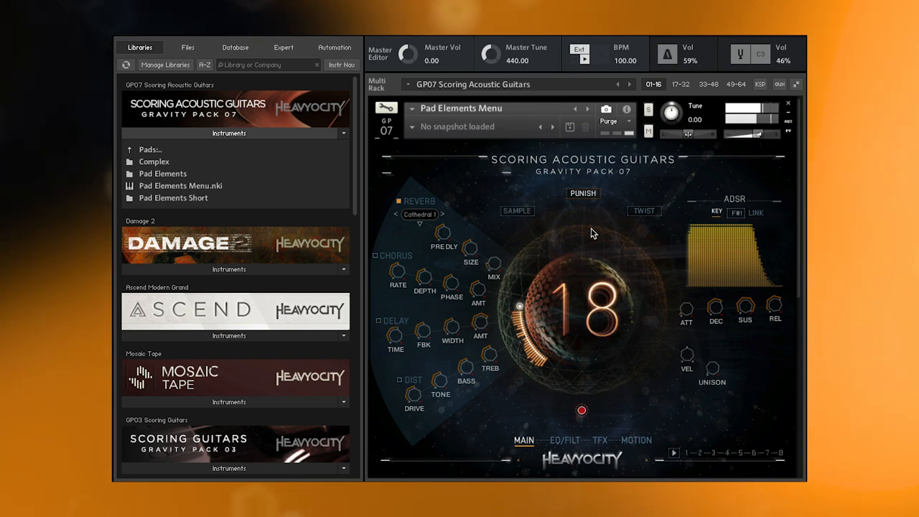
Browse the single pad element presets, return to the parent folder, and load A Minor Acoustic Guitarscapes
click(517, 210)
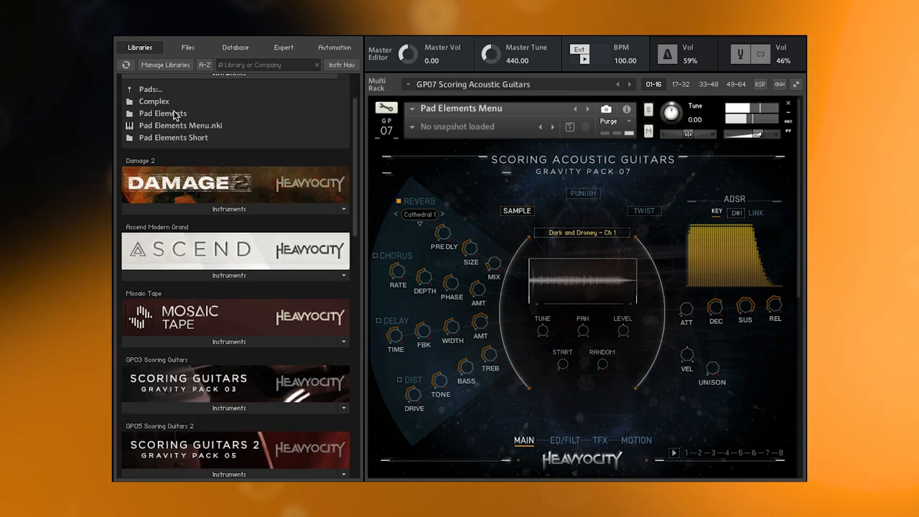
double_click(163, 138)
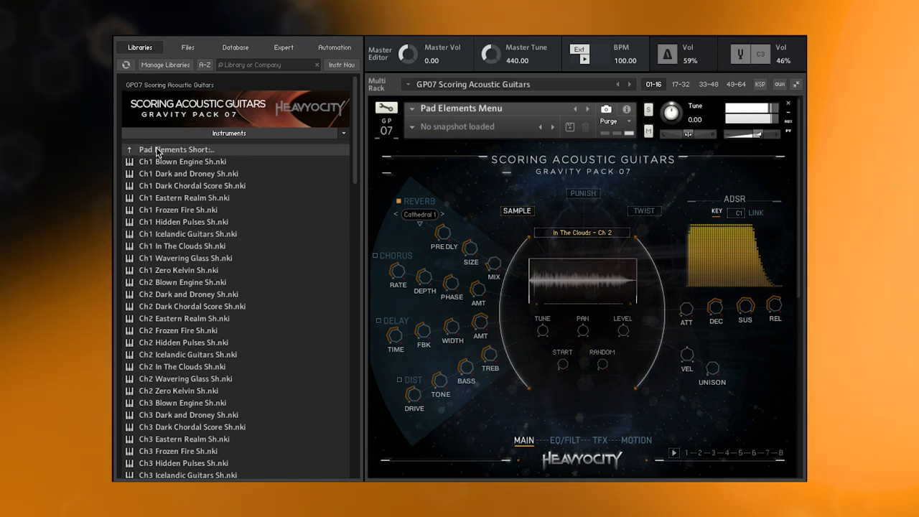
click(109, 149)
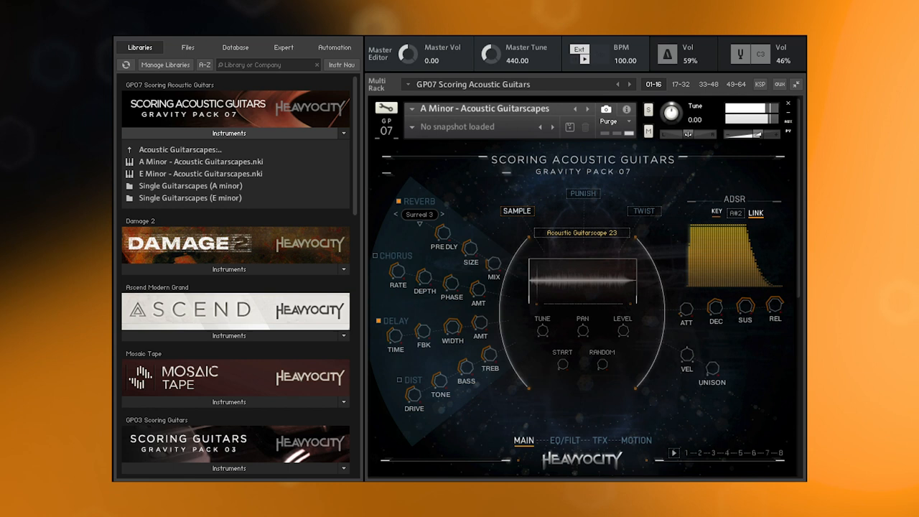
Return to the category list and load Am Nylon Pulses (FWD FX REV) from Melodic Pulses And Phrases
double_click(190, 185)
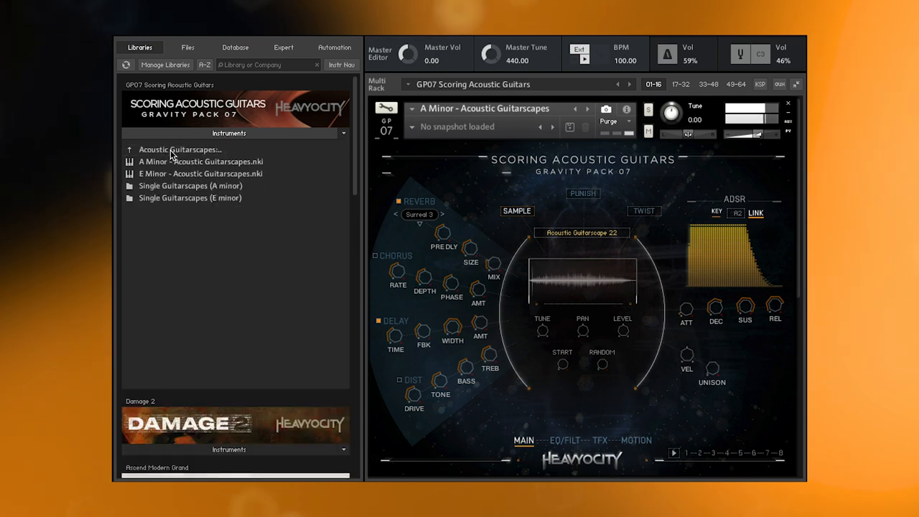
double_click(190, 198)
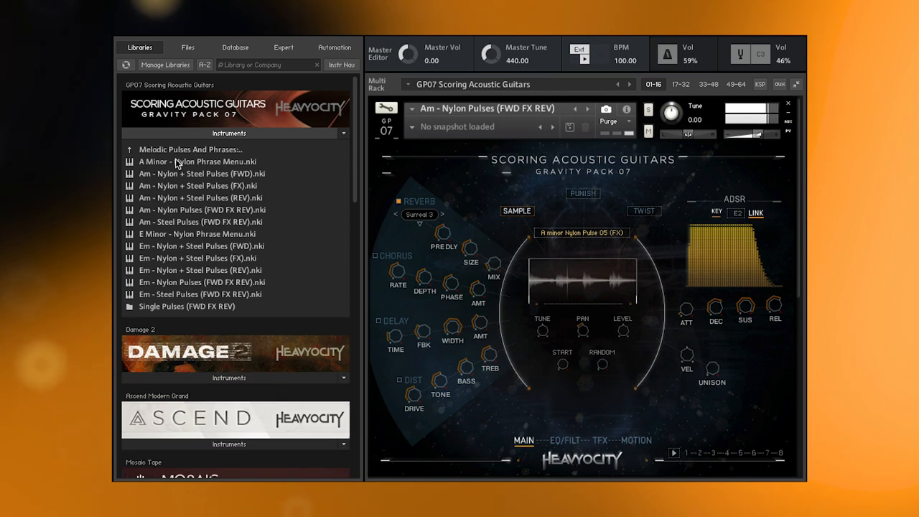
click(198, 221)
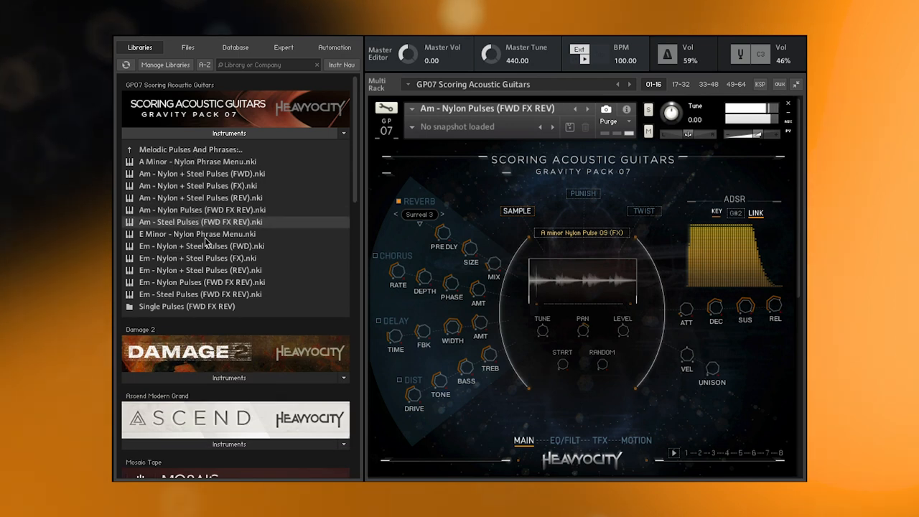
Browse Rhythmic Pedals > Single Pedals and load Rhythmic Pedal 07 (Steel)
click(201, 293)
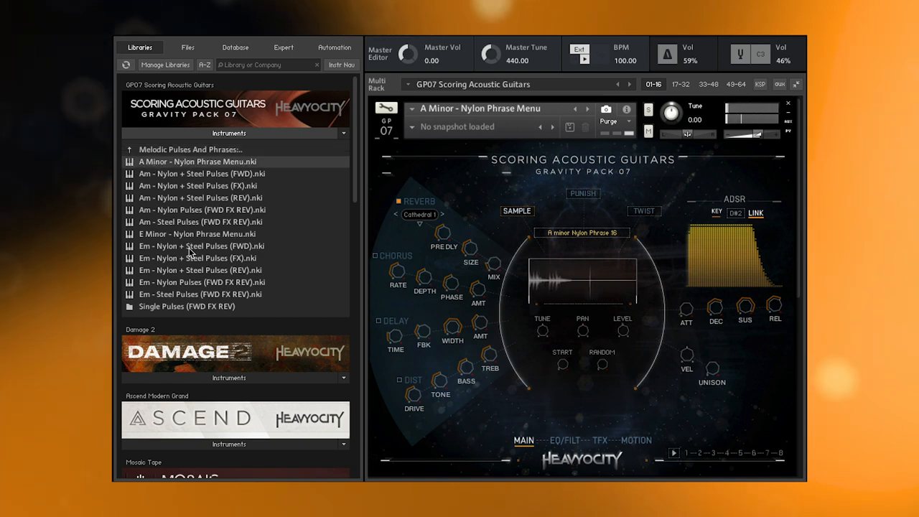
click(201, 246)
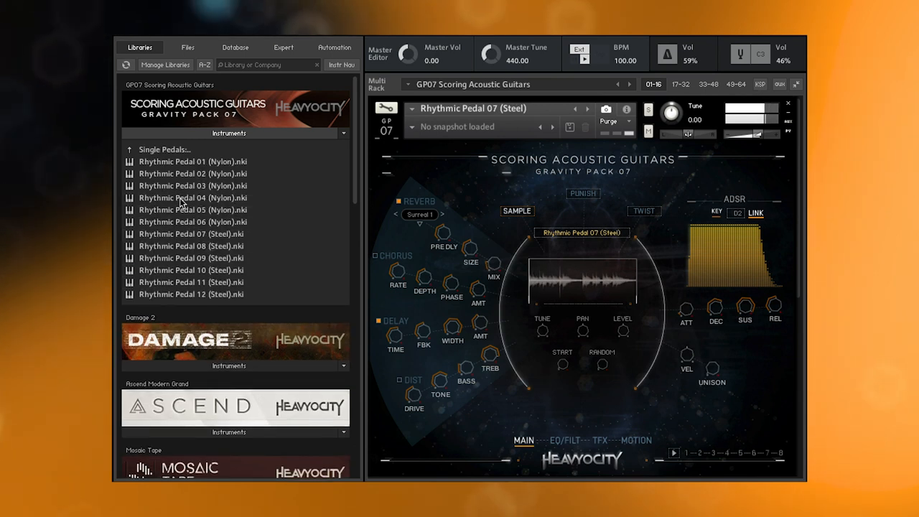
Go back up from Single Pedals to the Rhythmic Pedals folder, keeping Rhythmic Pedal 07 (Steel) loaded
click(193, 232)
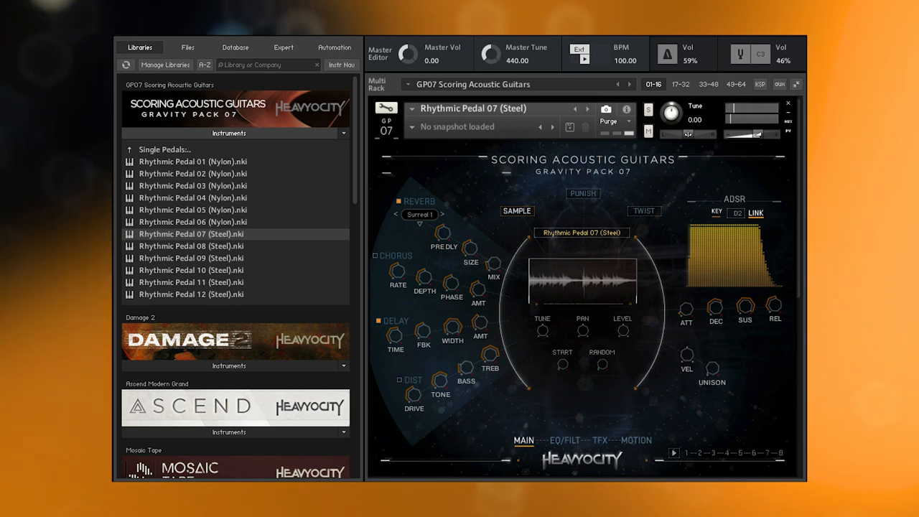
double_click(192, 210)
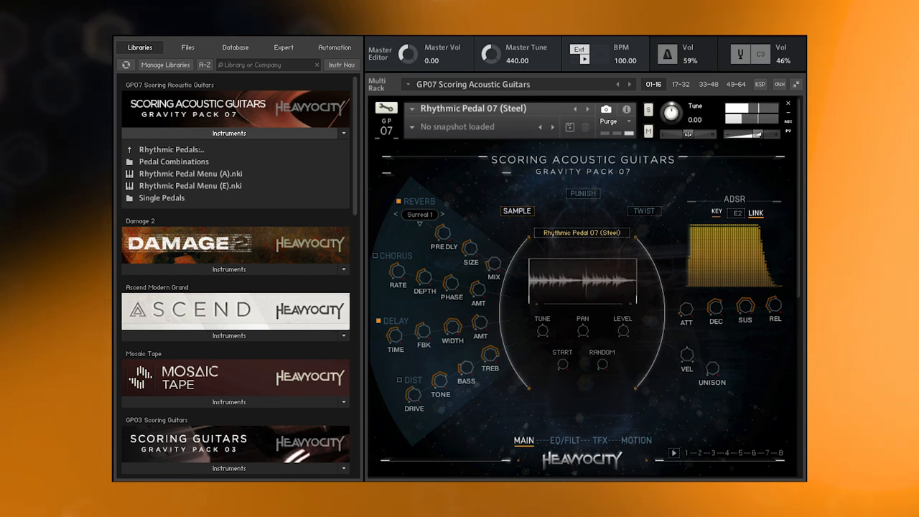
Browse Pedal Combinations and load Pedal Comb Stg 02 (S08-S10-S12) with its three-channel mix
double_click(189, 172)
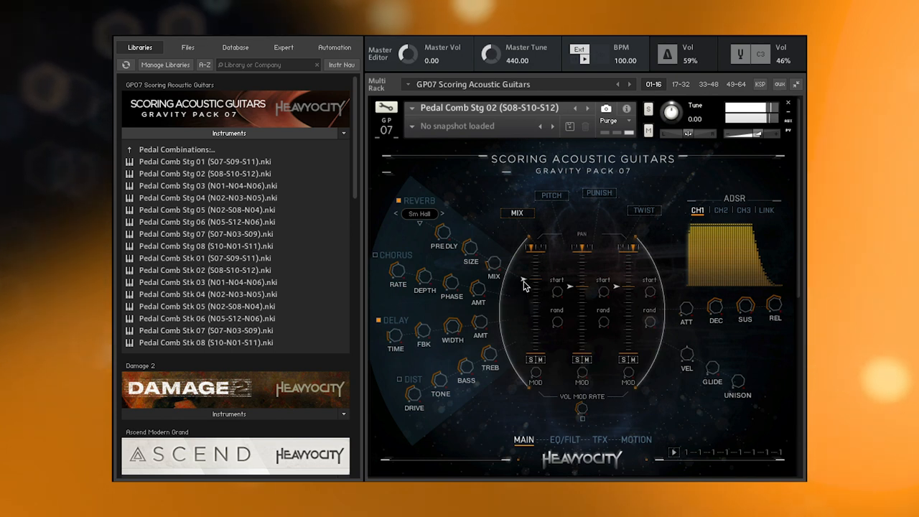
mouse_move(571, 294)
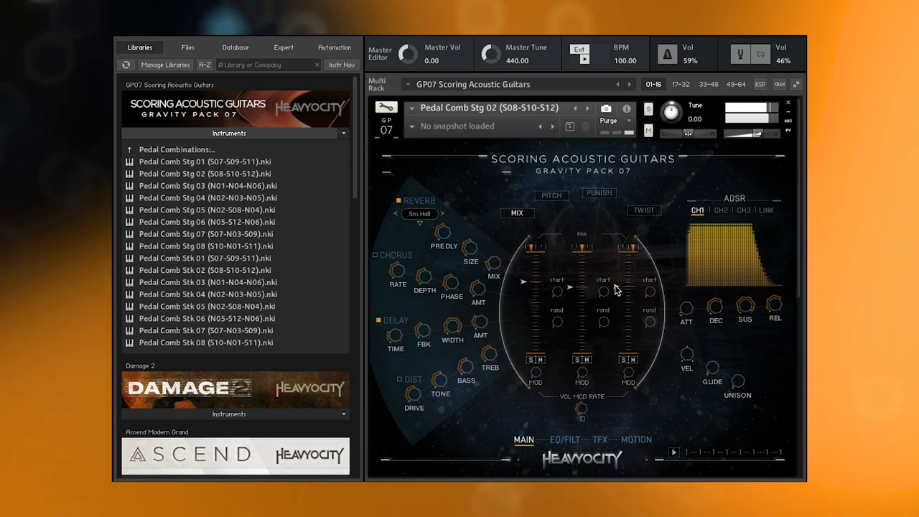
mouse_move(619, 287)
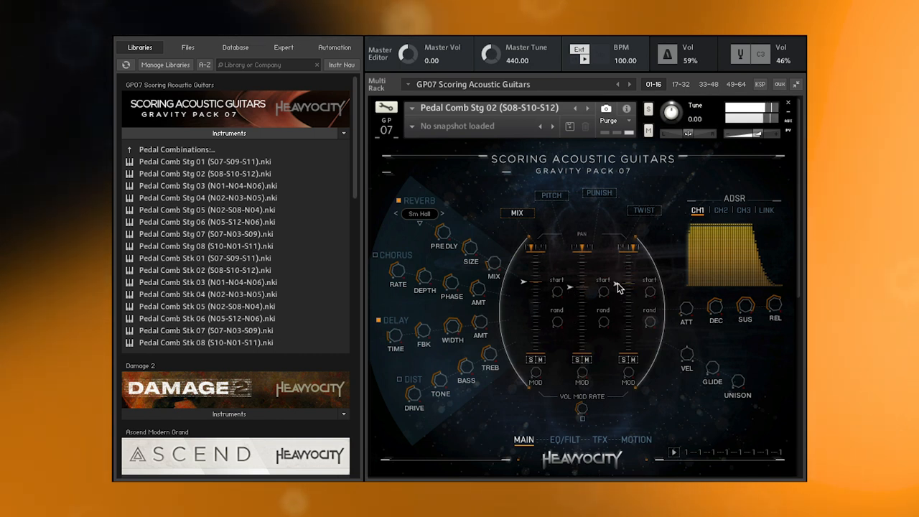